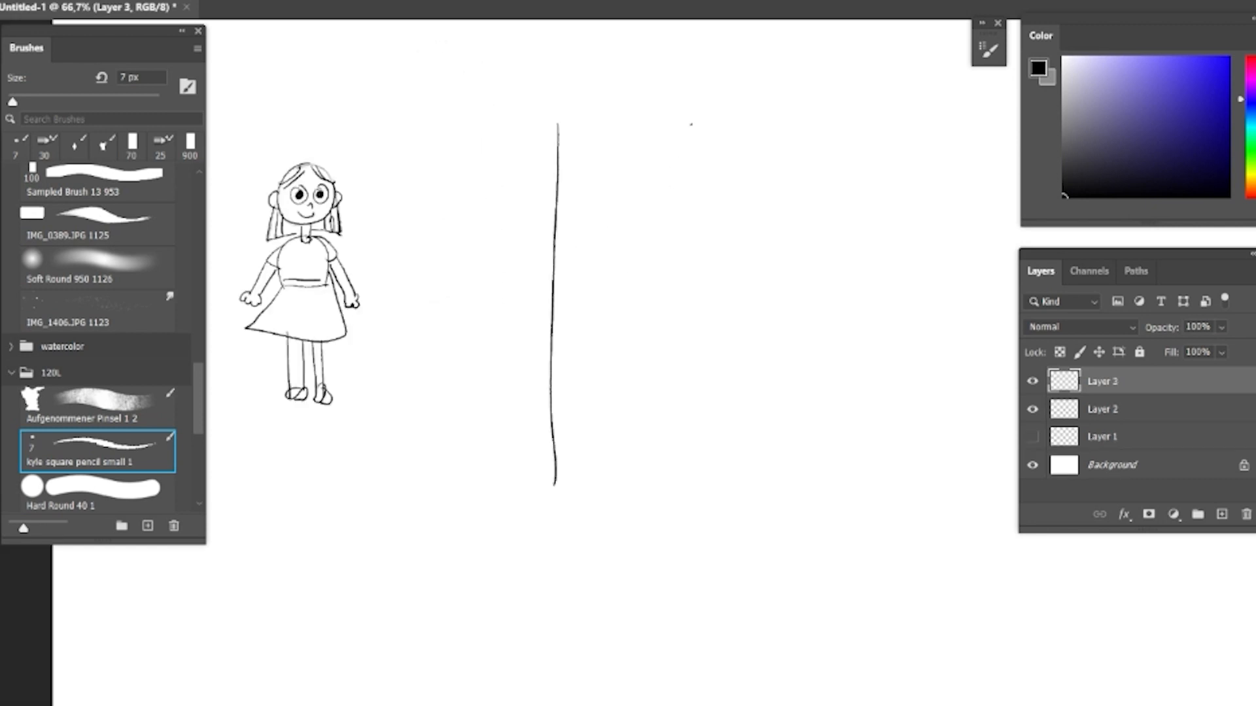
Draw two column divider lines across the canvas with the square pencil brush on Layer 3
{"action": "left_click_drag", "start_coordinate": [691, 128], "coordinate": [690, 476]}
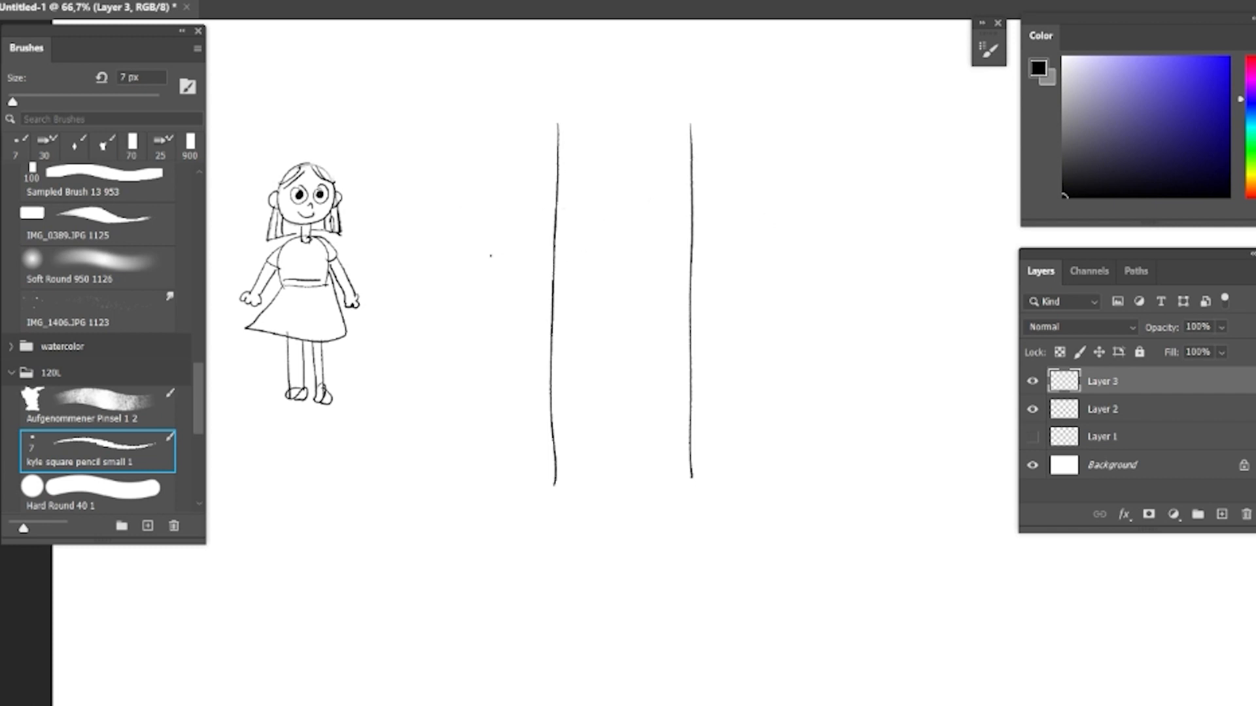
{"action": "left_click_drag", "start_coordinate": [440, 246], "coordinate": [792, 246]}
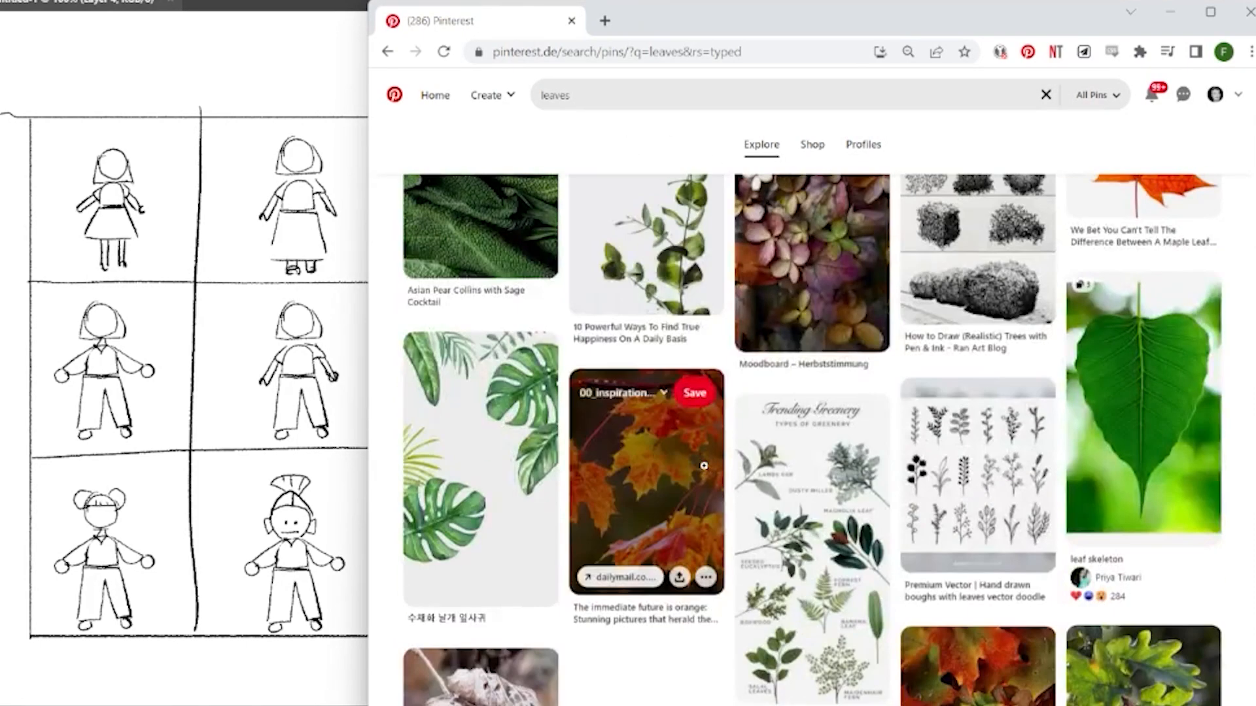
Browse leaf results, open the FreePatternsArea leaf silhouettes pin, and search Pinterest for 'alphabet'
{"action": "scroll", "scroll_direction": "down", "scroll_amount": 3}
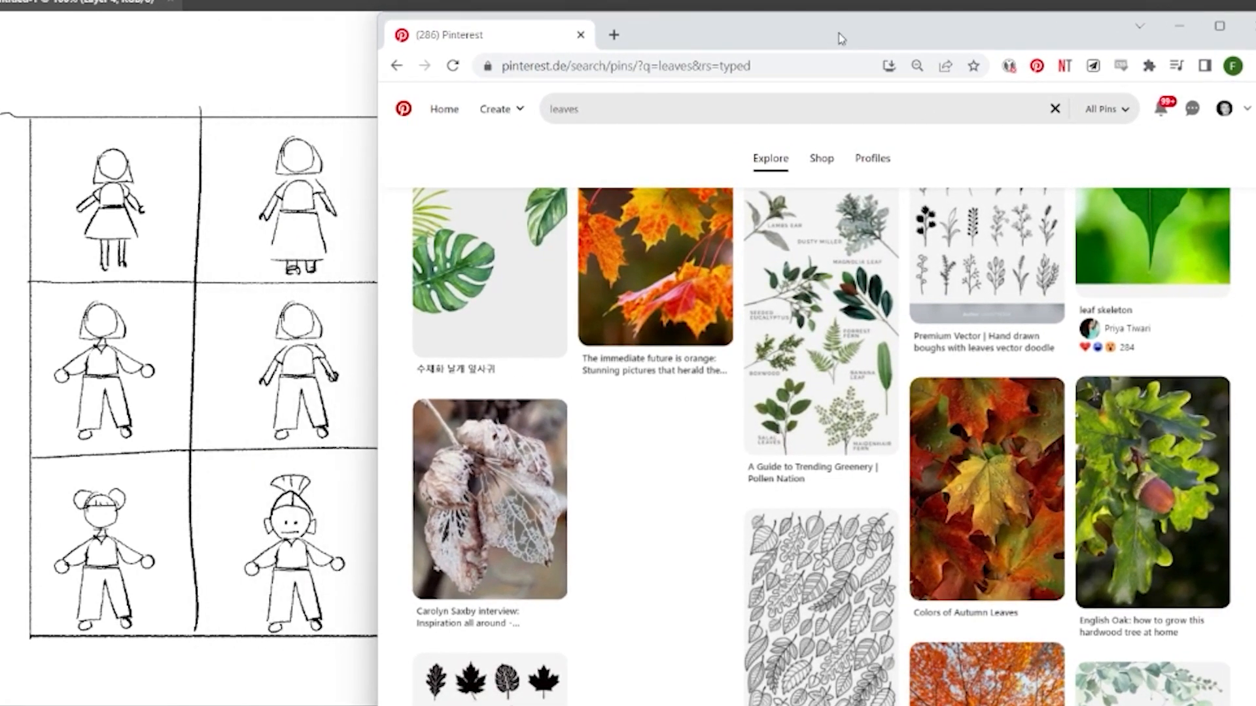
{"action": "scroll", "scroll_direction": "down", "scroll_amount": 3}
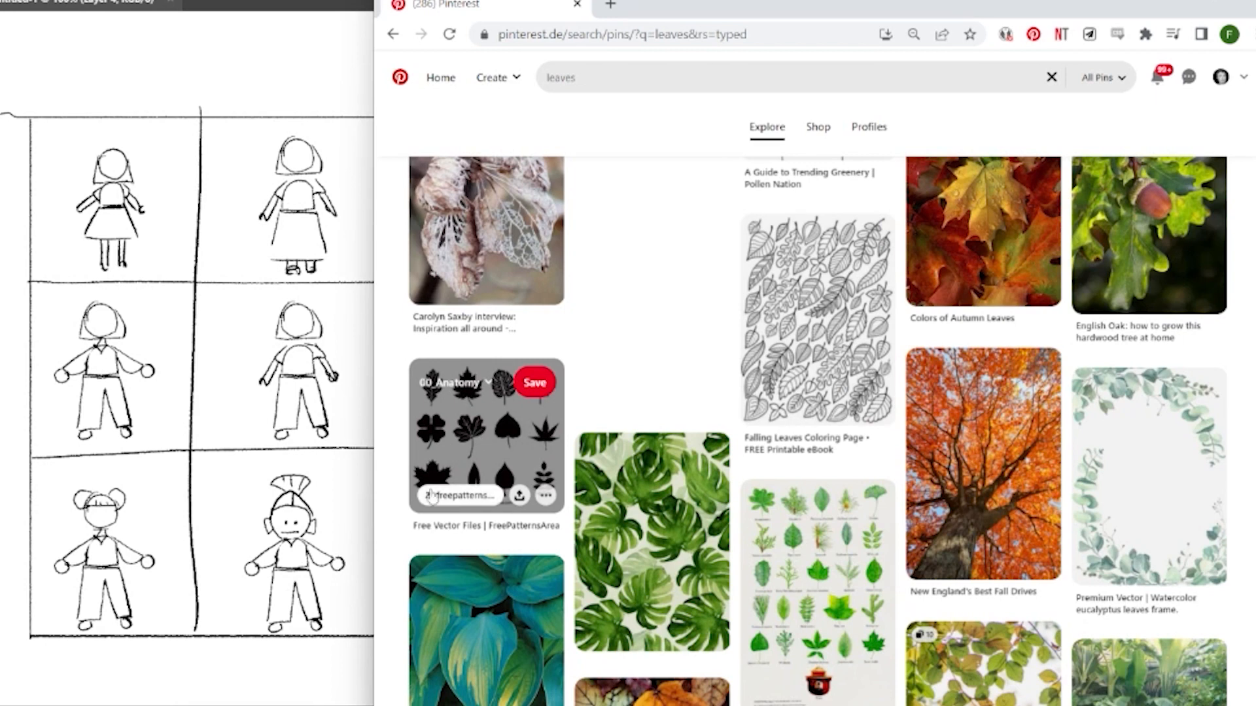
{"action": "mouse_move", "coordinate": [488, 454]}
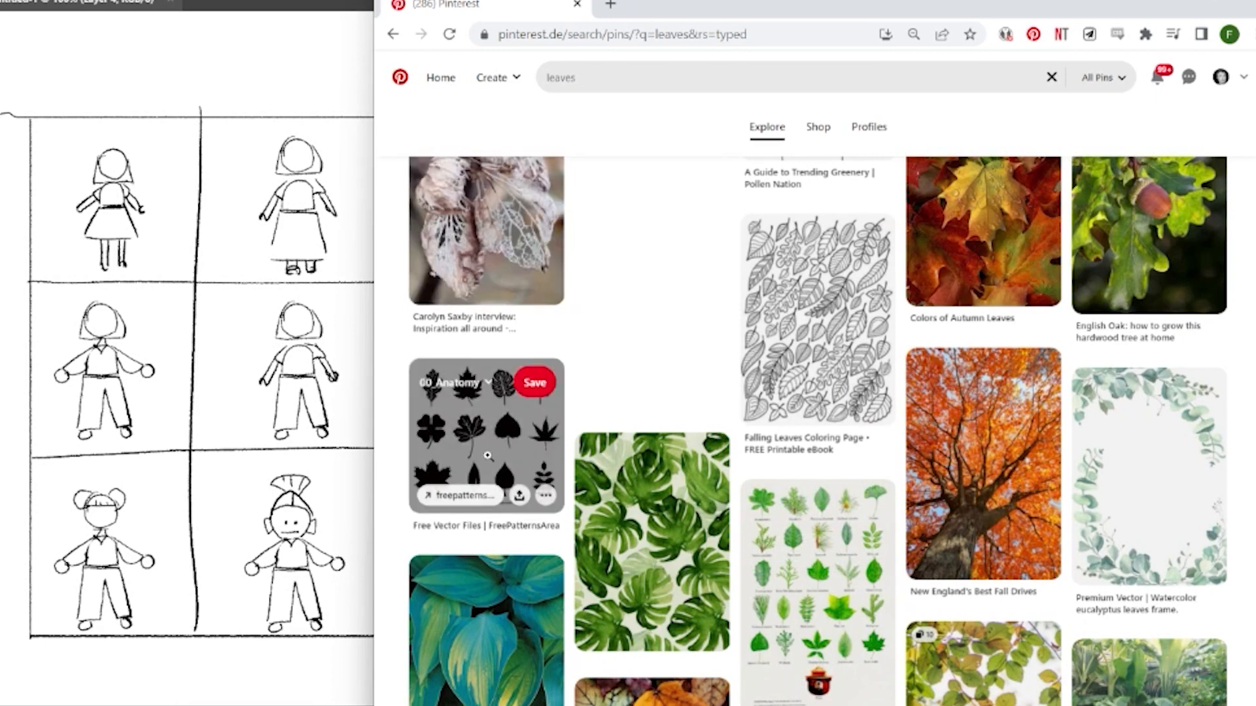
{"action": "left_click", "coordinate": [484, 450]}
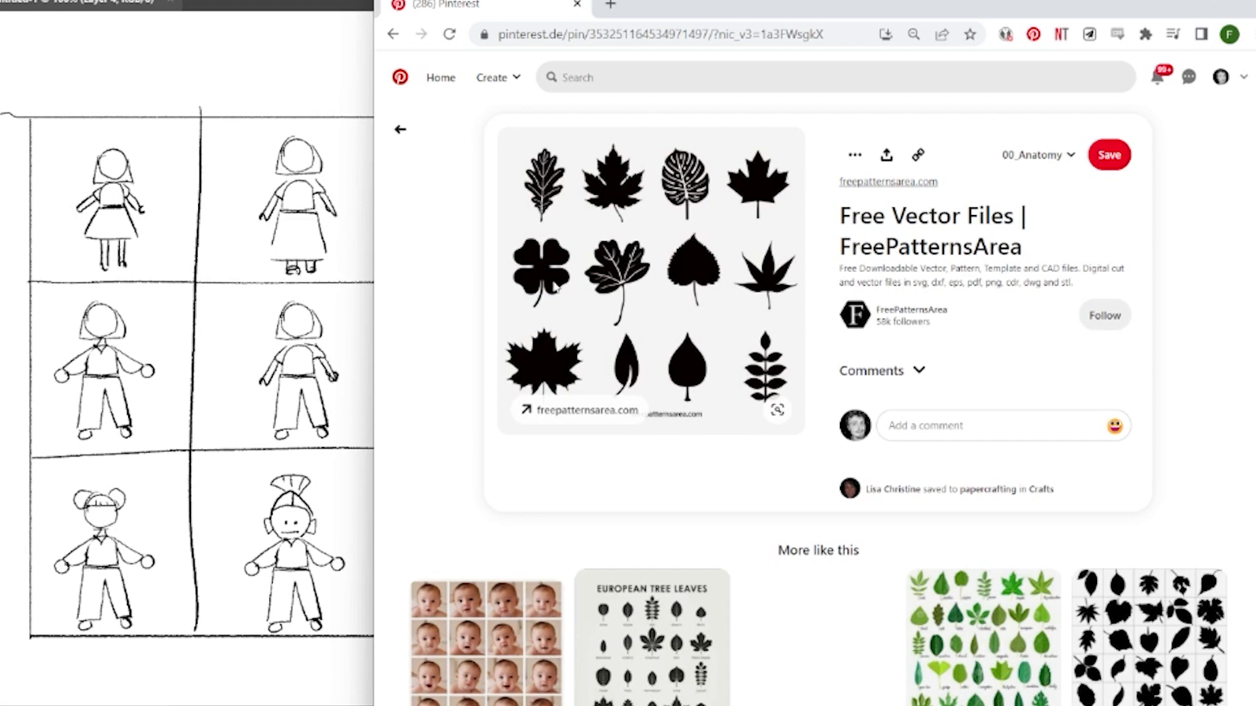
{"action": "type", "text": "alphabet"}
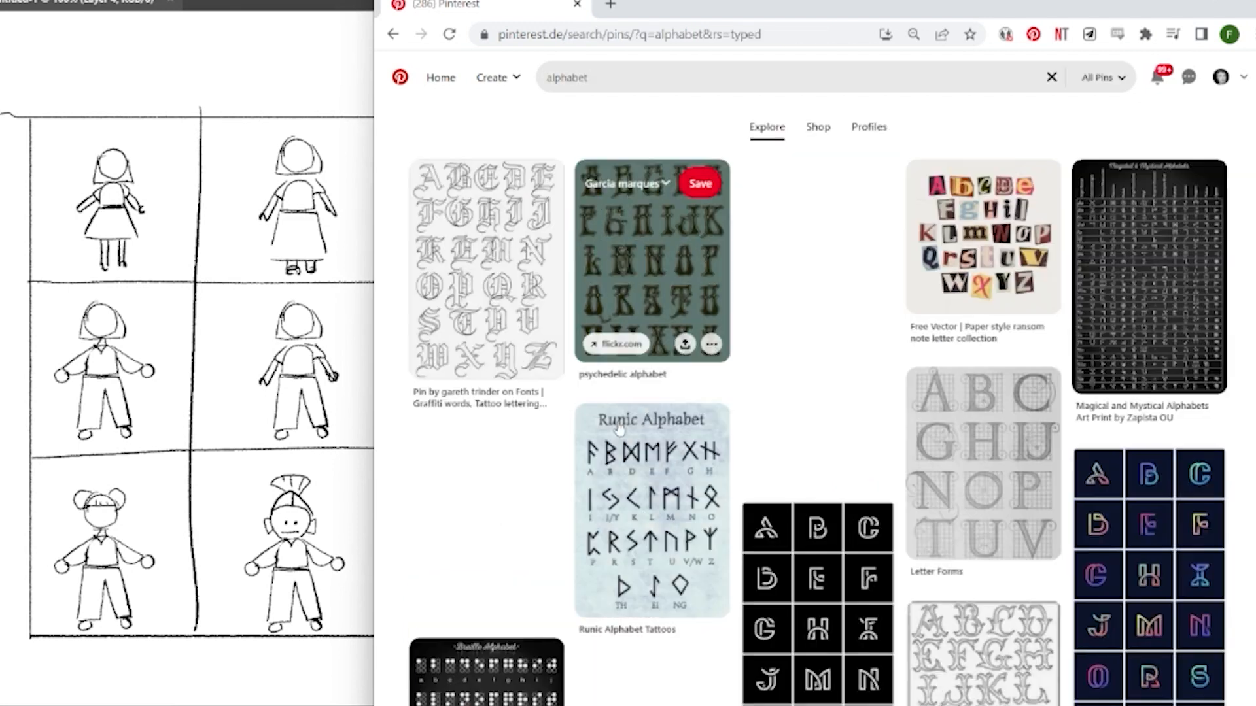